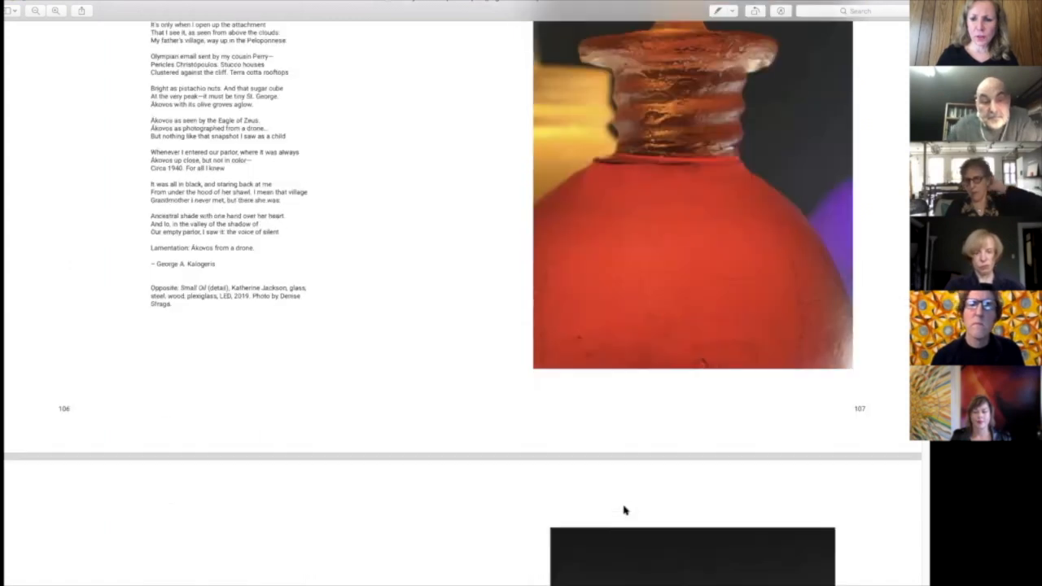
scroll("down", 3)
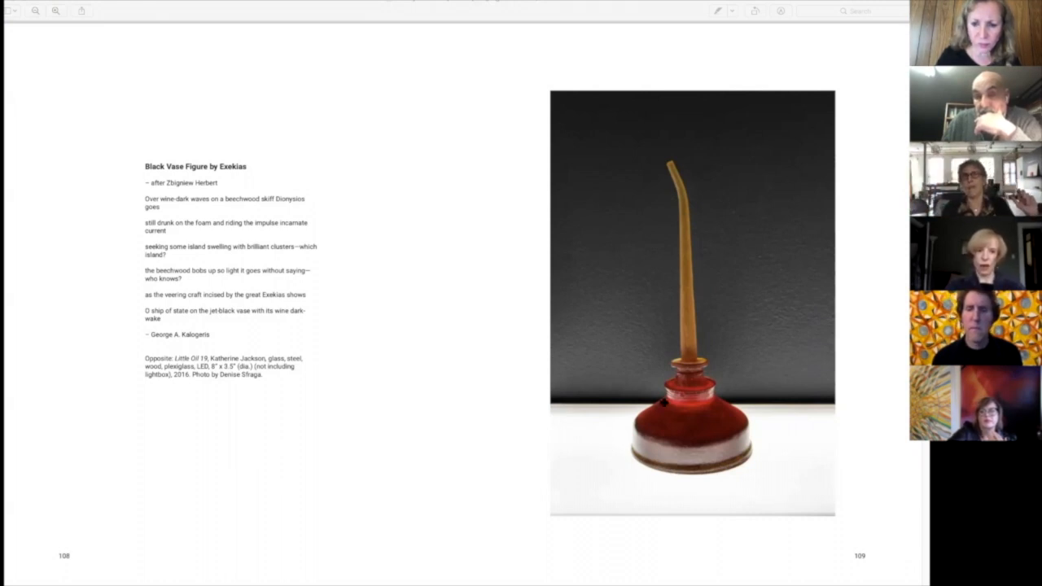
mouse_move(684, 407)
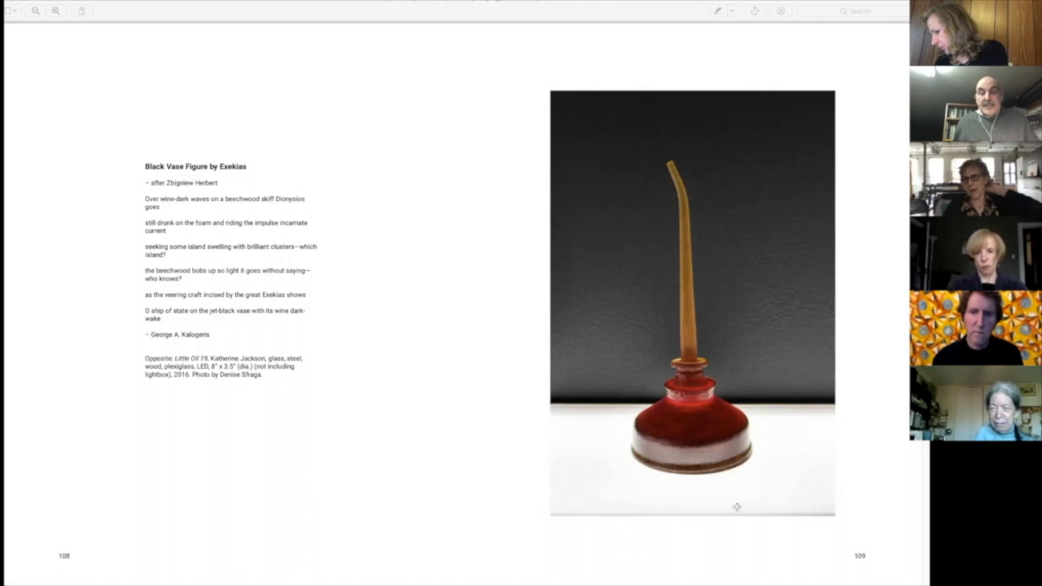
mouse_move(344, 457)
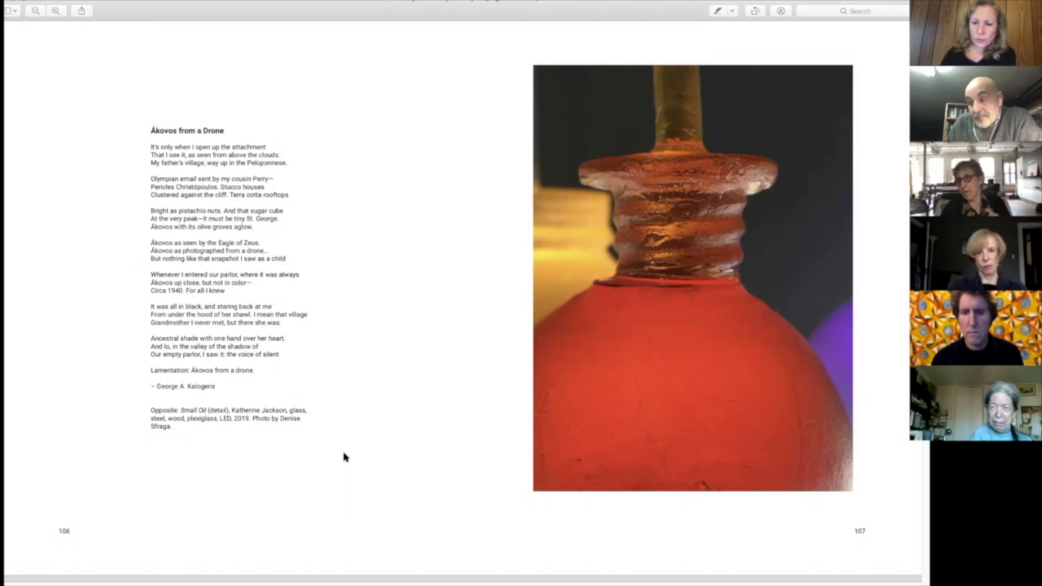
mouse_move(403, 384)
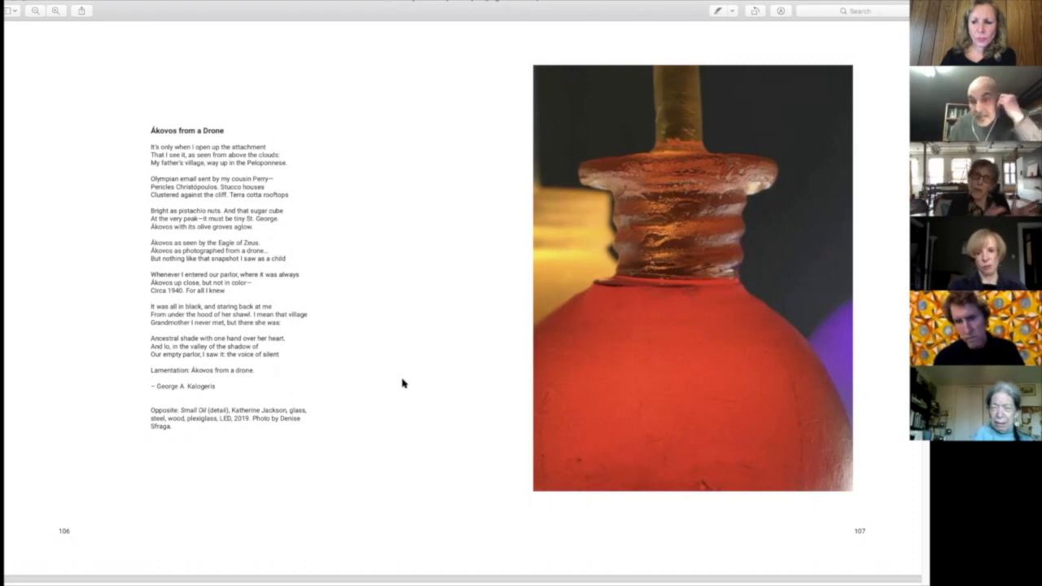
scroll("down", 3)
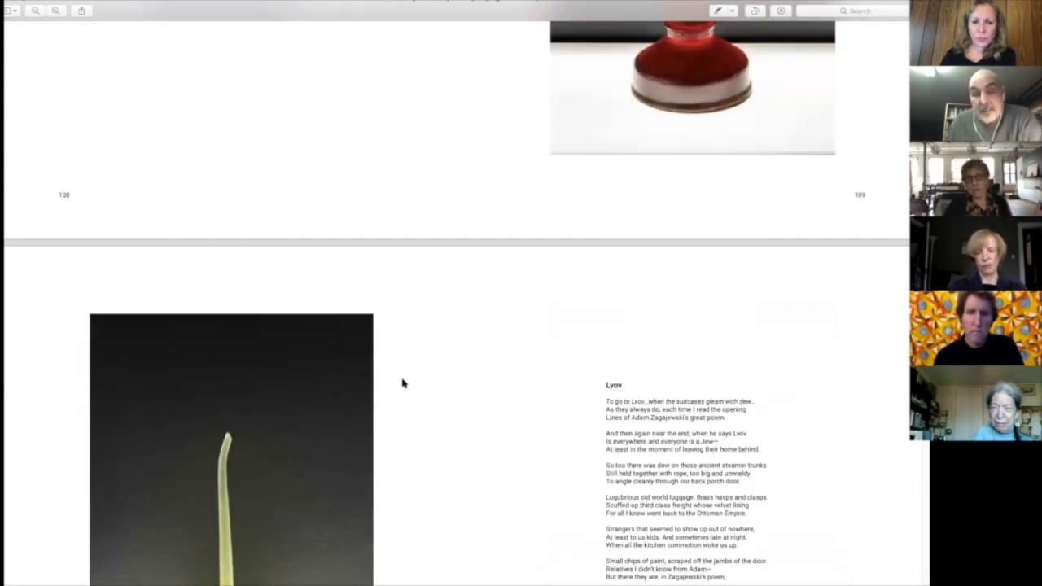
scroll("down", 3)
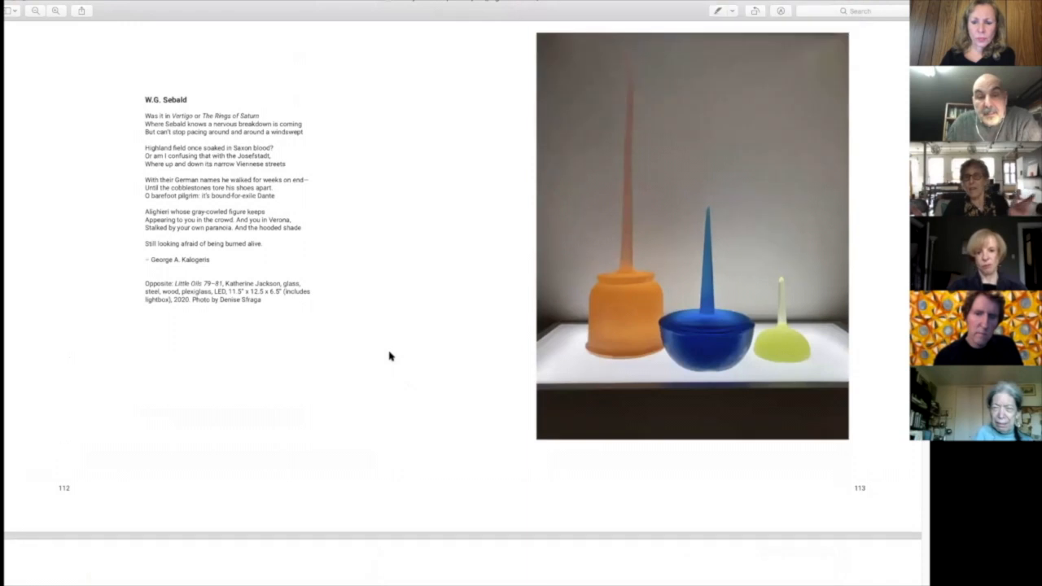
scroll("down", 3)
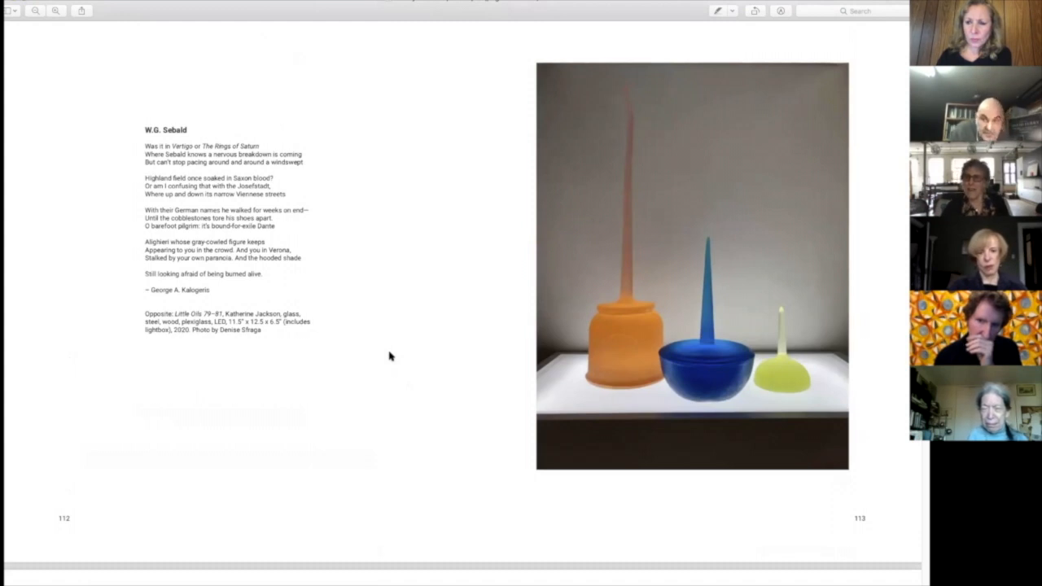
scroll("up", 3)
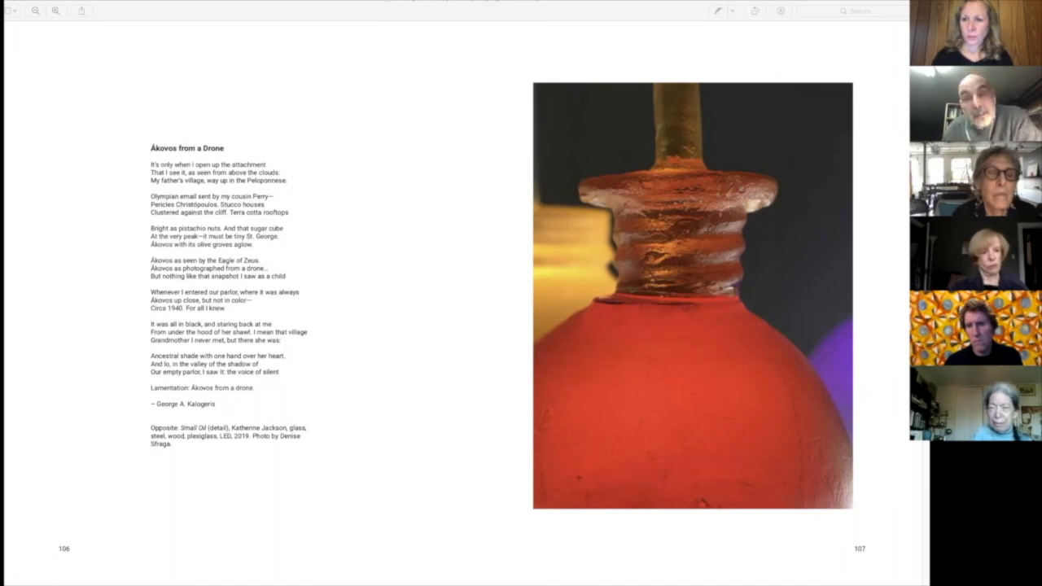
mouse_move(587, 71)
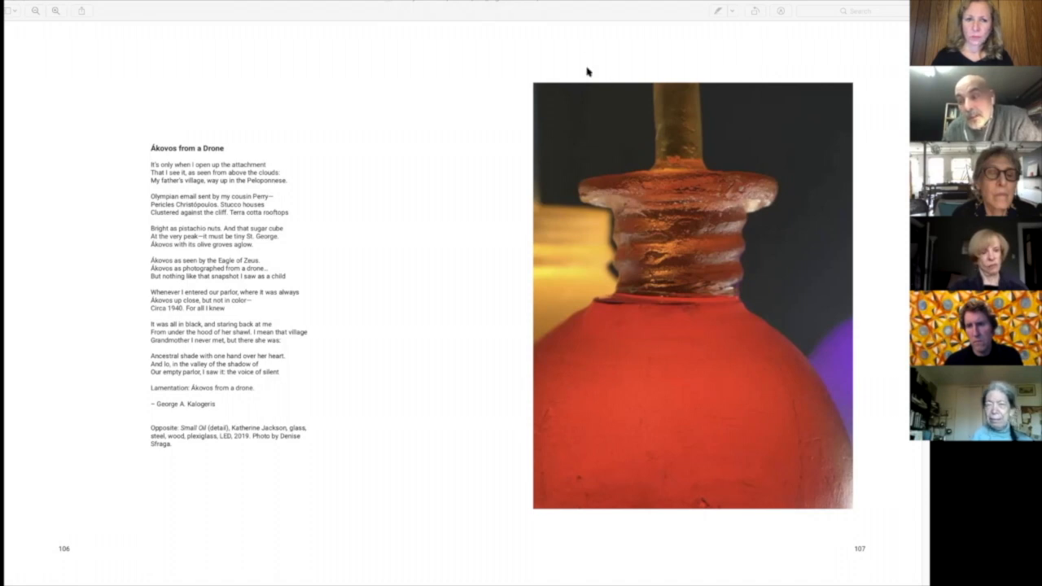
mouse_move(569, 12)
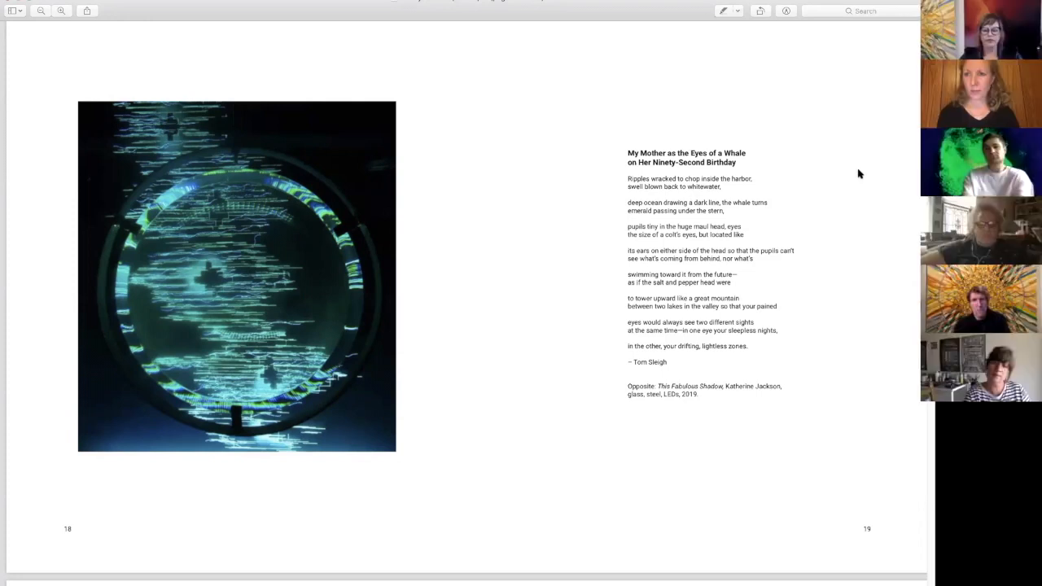
mouse_move(875, 183)
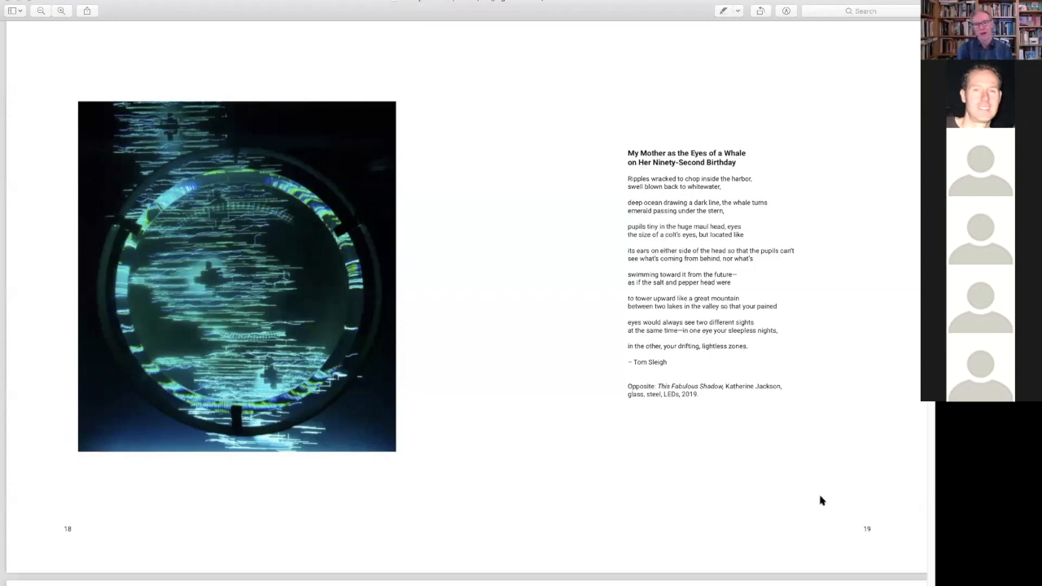
mouse_move(804, 494)
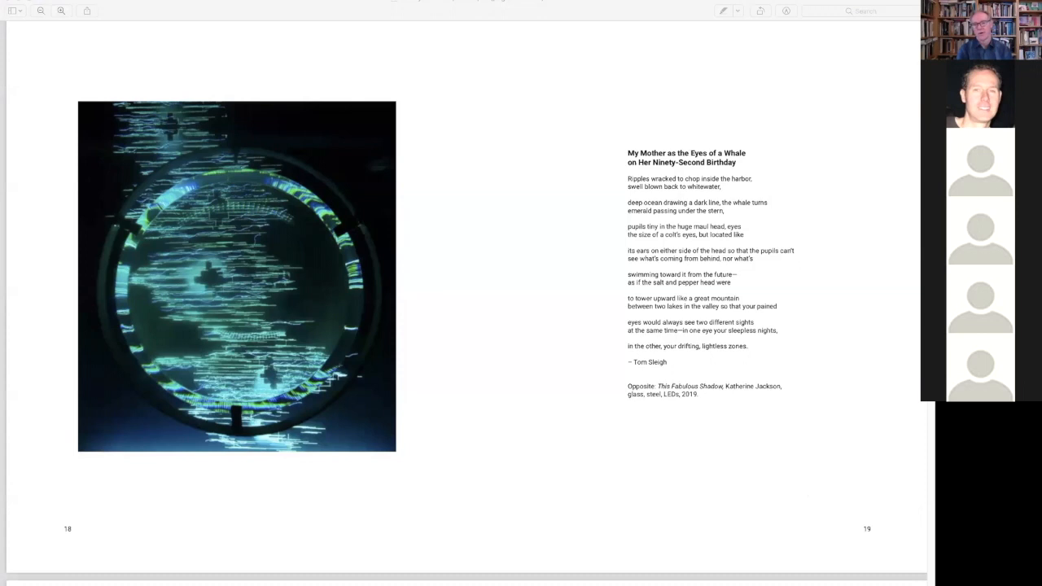
mouse_move(812, 362)
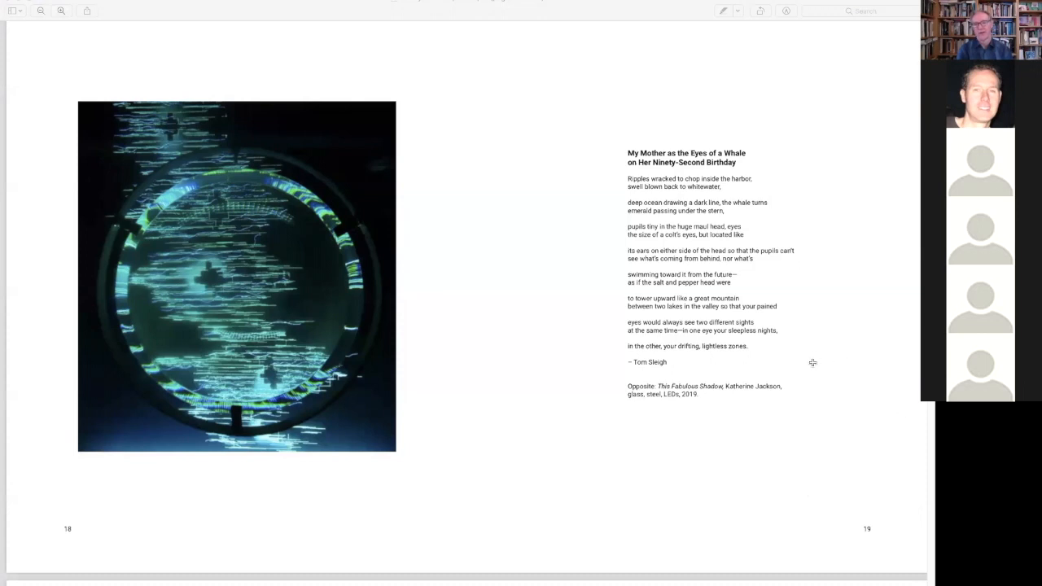
mouse_move(884, 413)
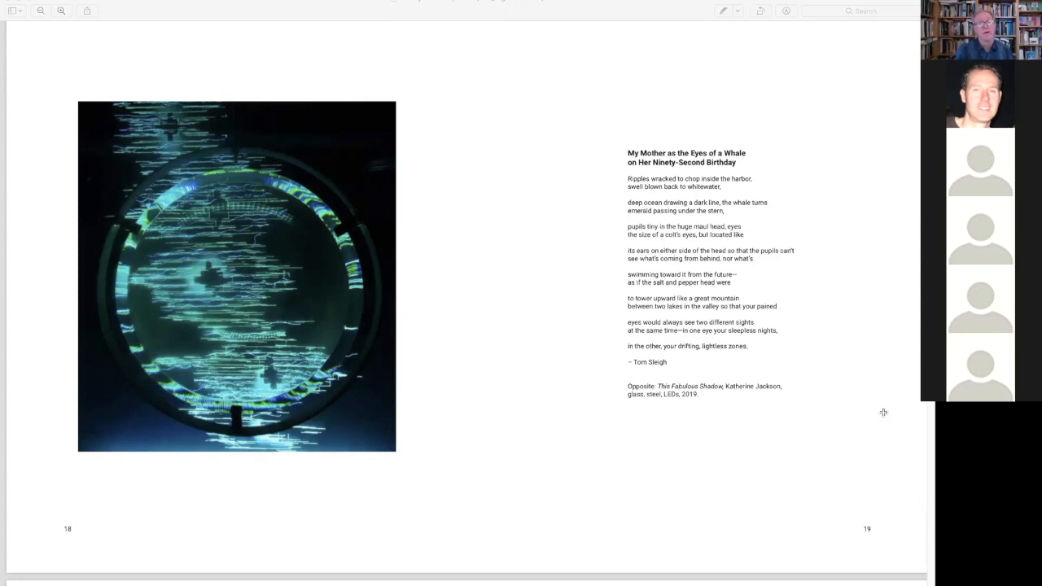
mouse_move(749, 487)
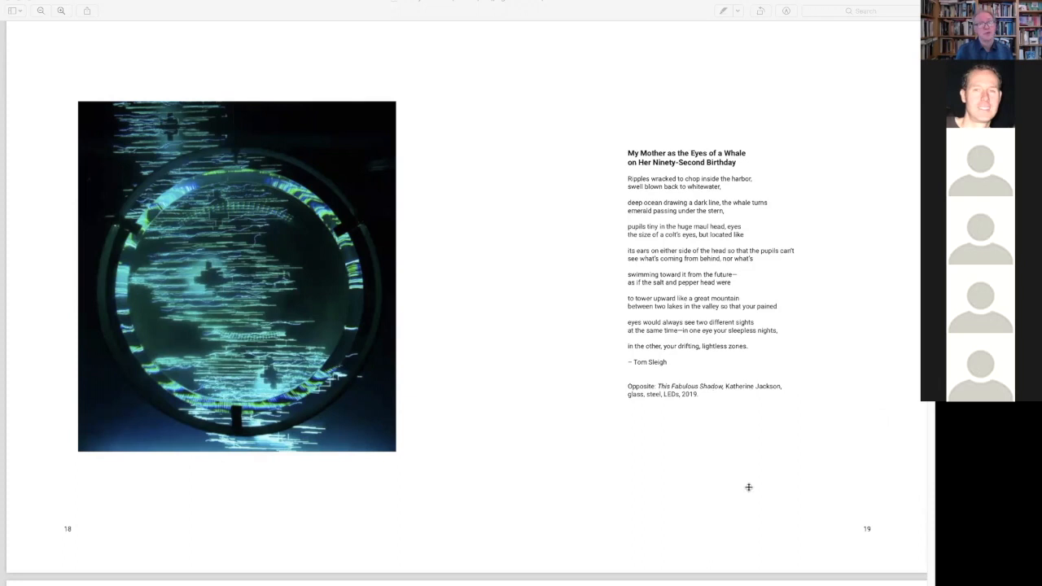
mouse_move(899, 487)
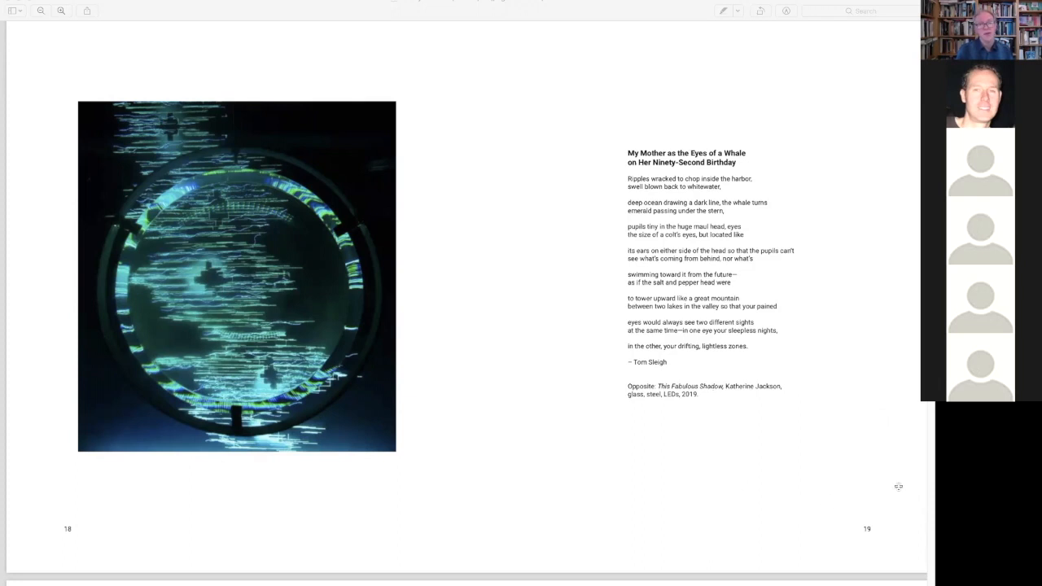
mouse_move(834, 414)
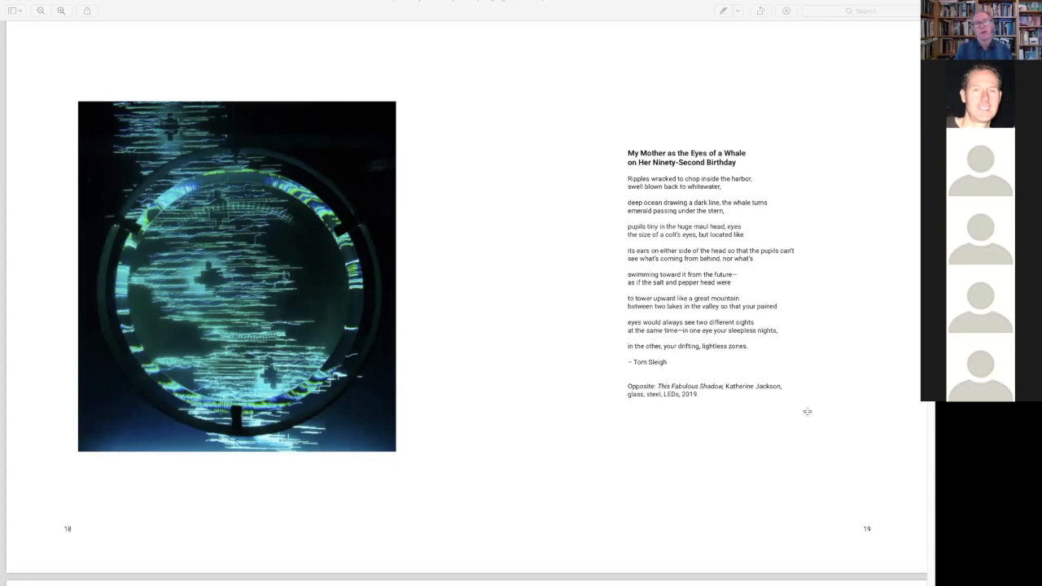
mouse_move(673, 426)
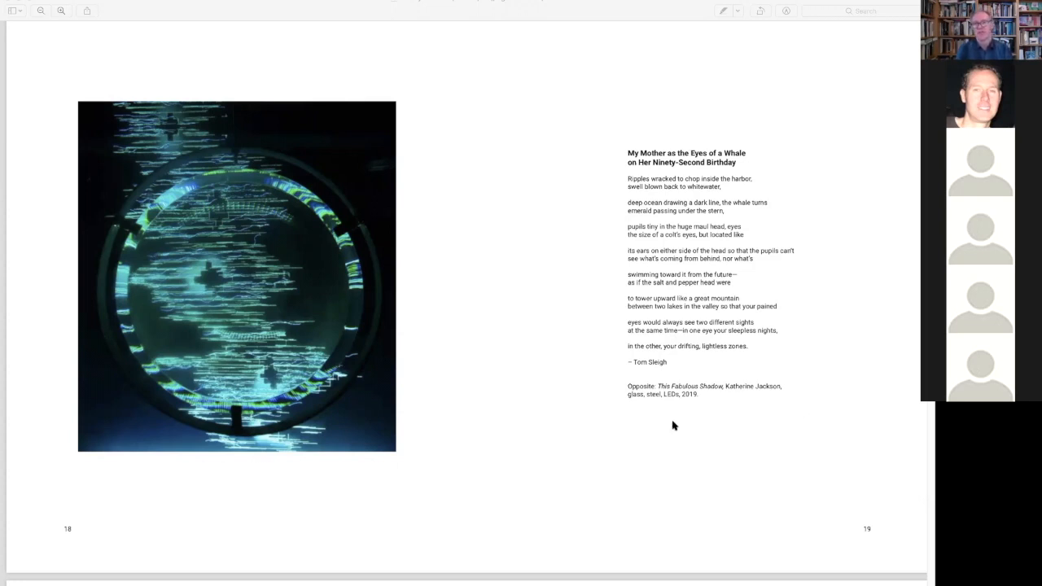
mouse_move(670, 431)
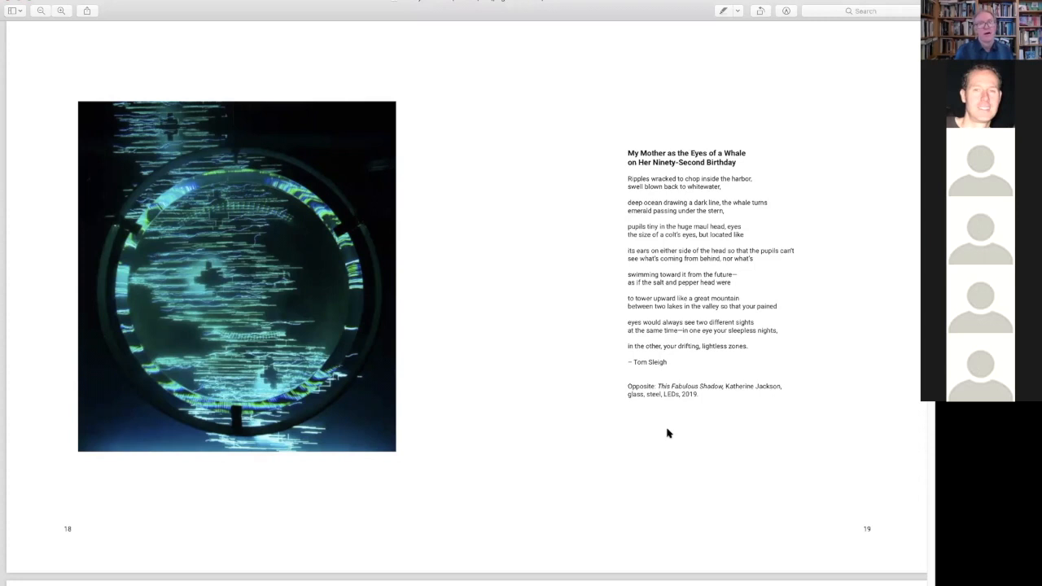
mouse_move(684, 461)
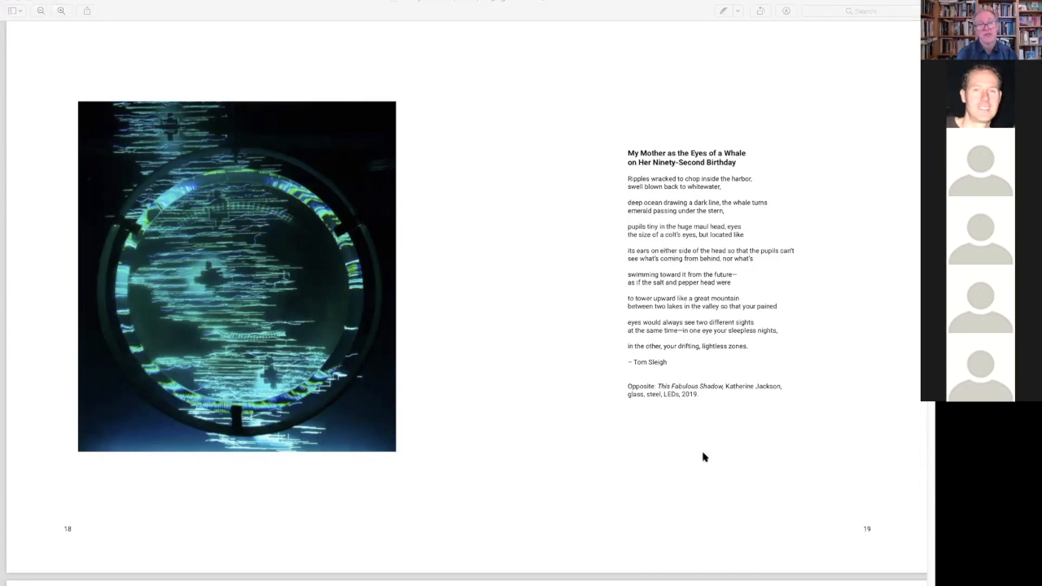
mouse_move(696, 460)
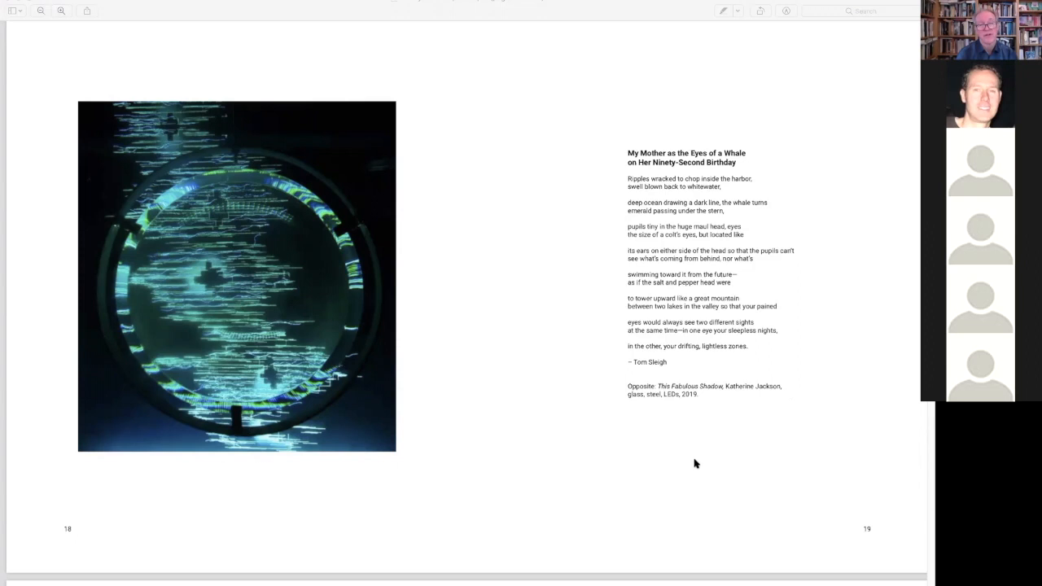
mouse_move(685, 478)
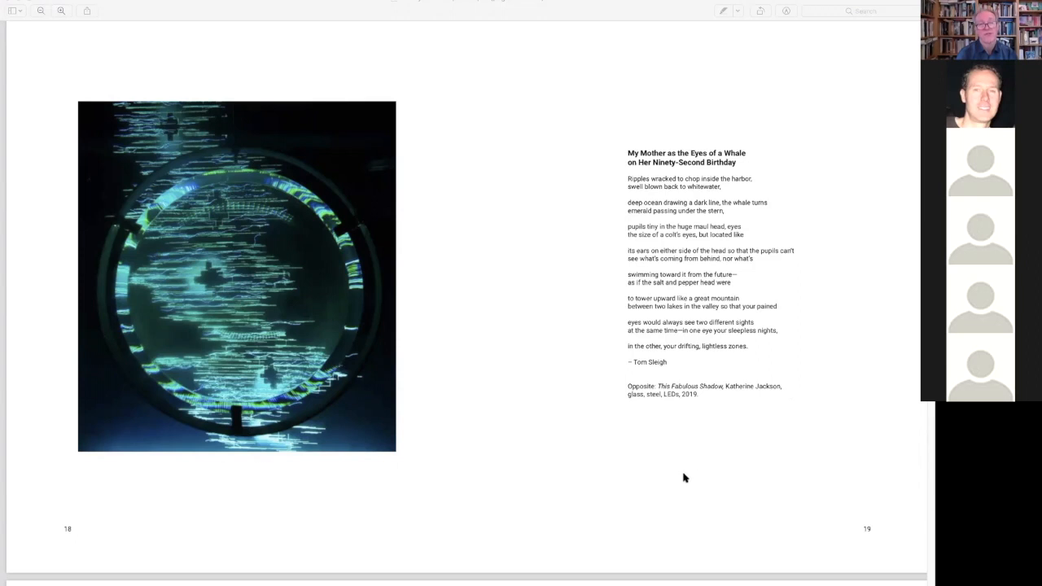